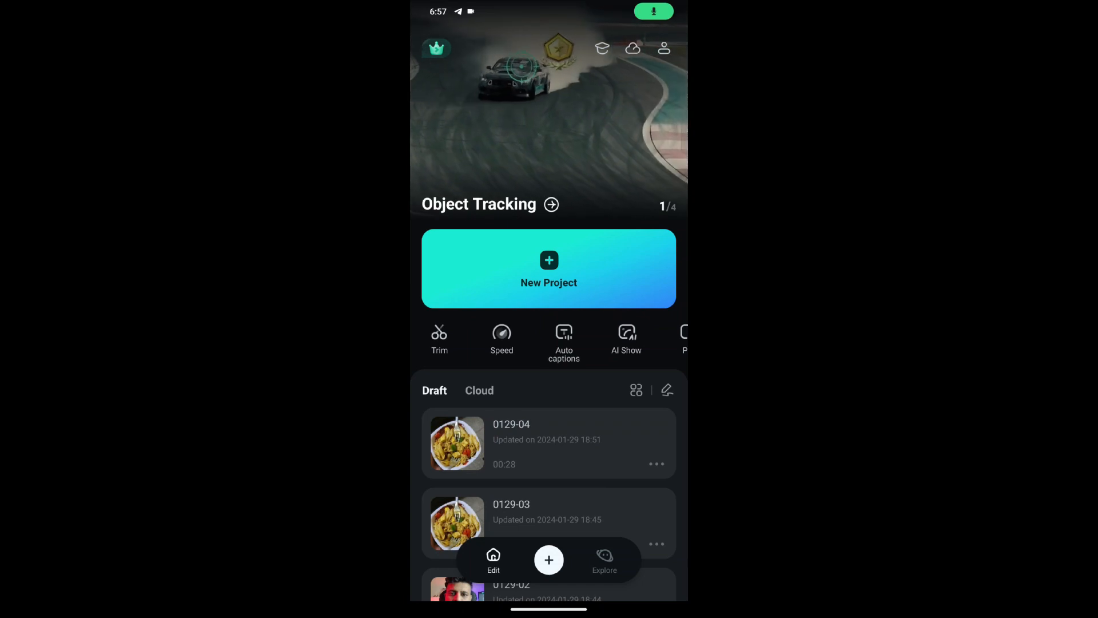
- Create a new project and import the white blank clip from the Stock sample media
click(547, 267)
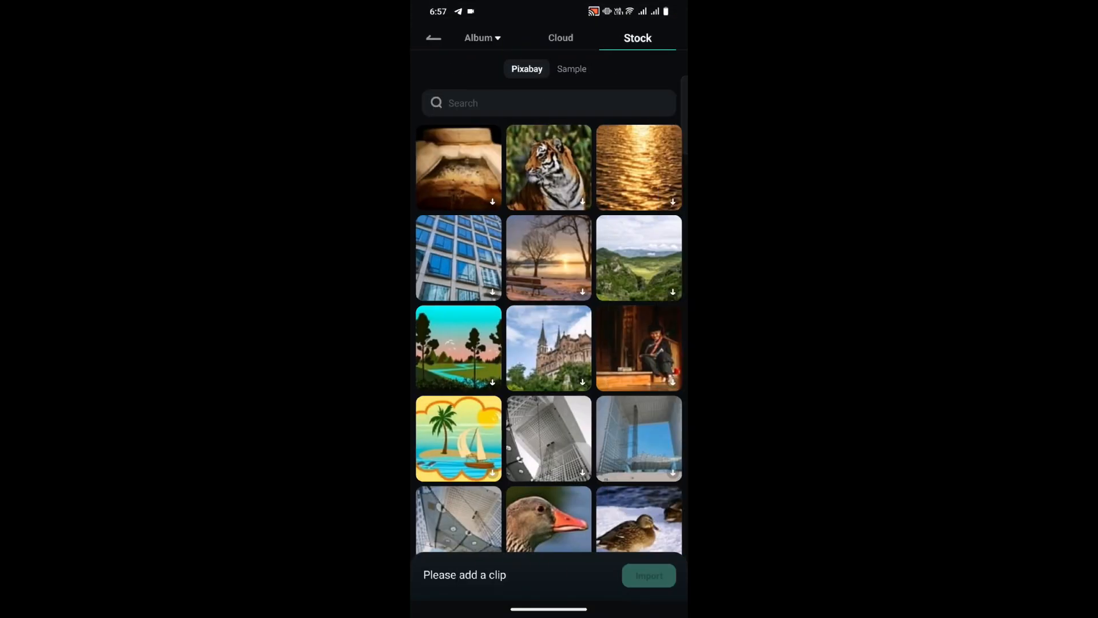
click(572, 69)
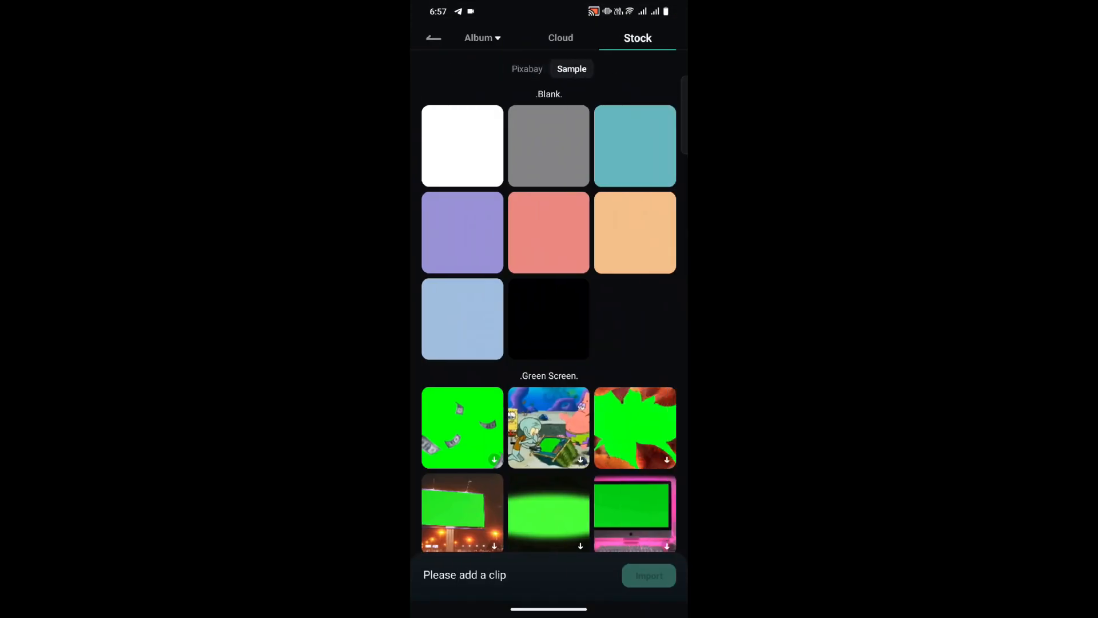
click(462, 145)
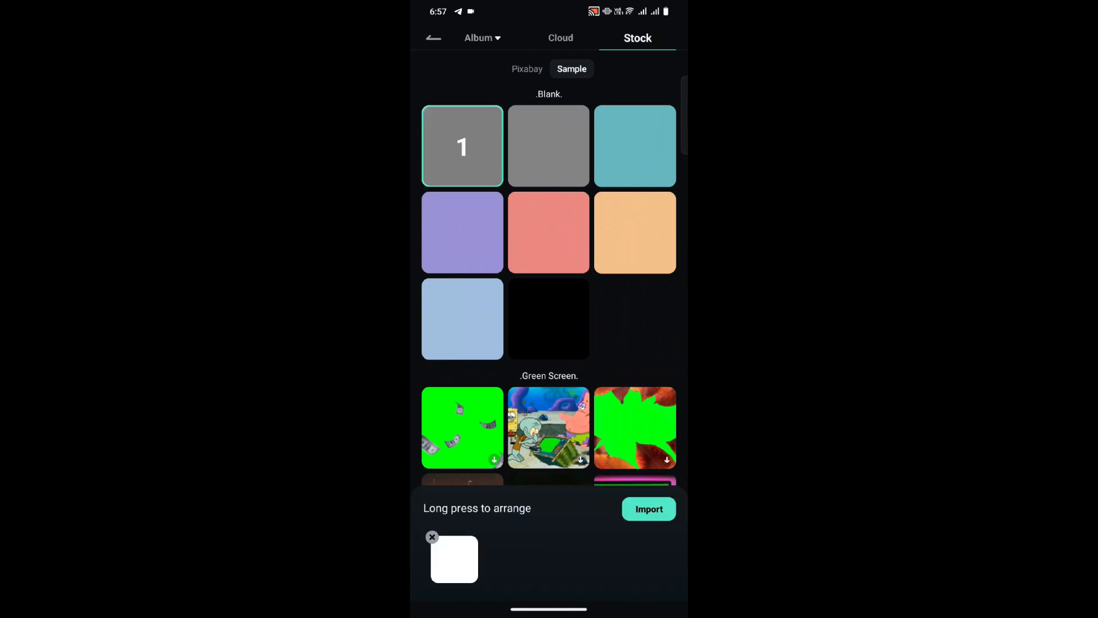
click(647, 508)
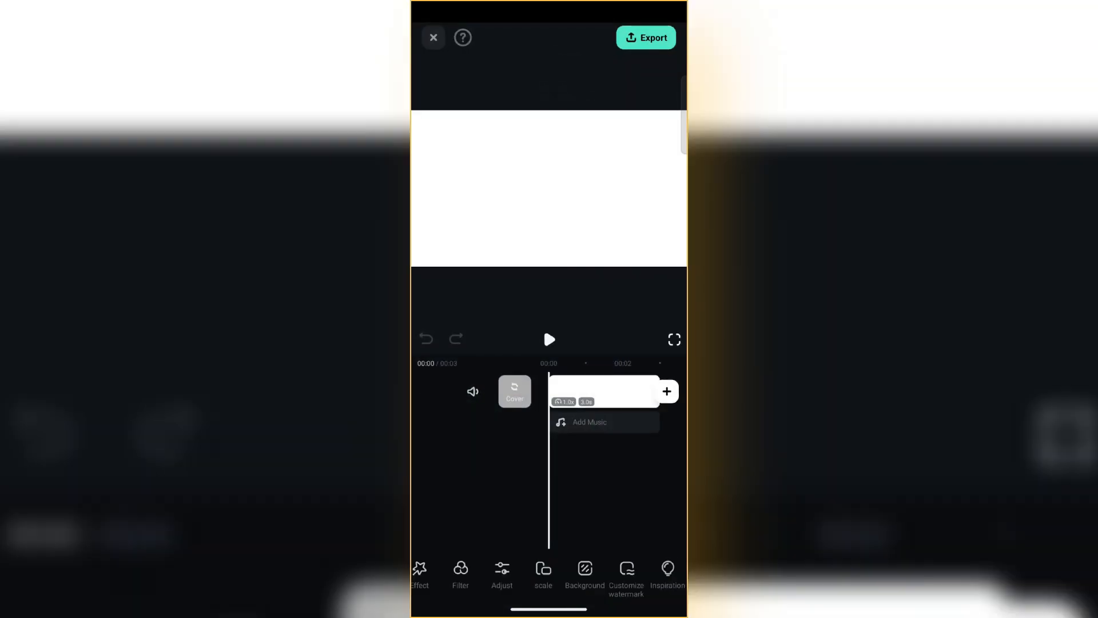
- Set the project aspect ratio to 16:9 widescreen
click(542, 574)
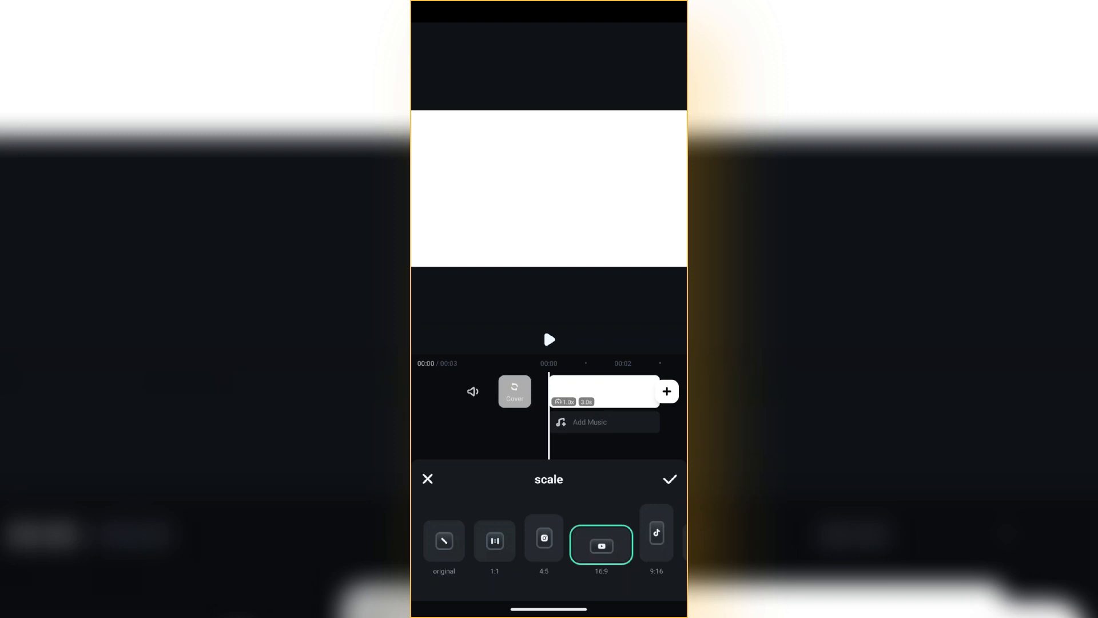
click(669, 478)
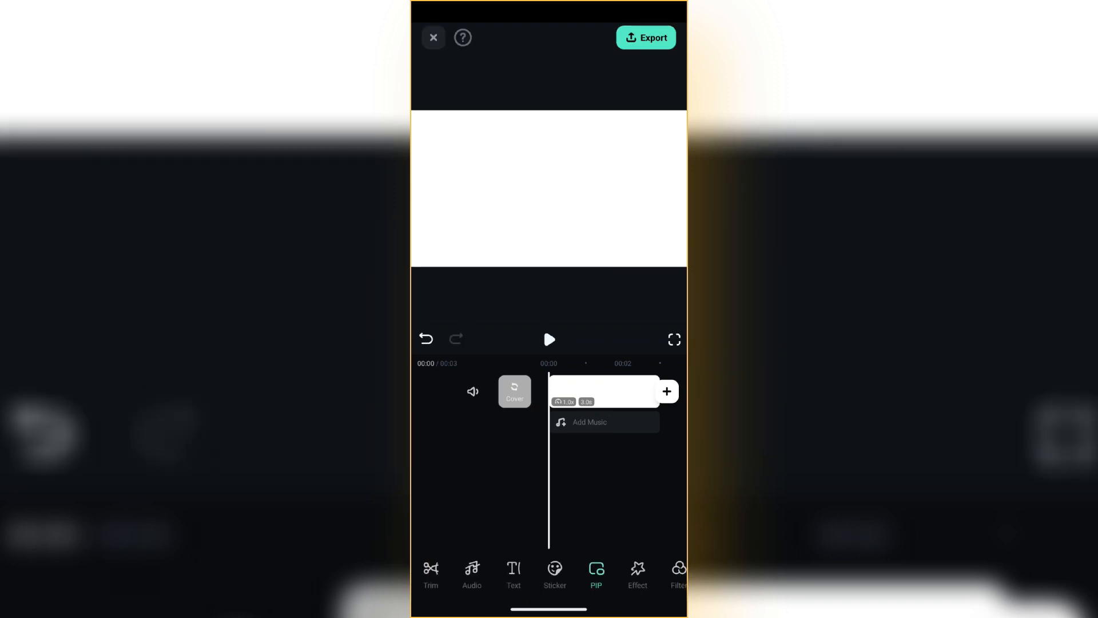
- Add the pasta bowl video as a PIP overlay on the left of the white canvas
click(596, 573)
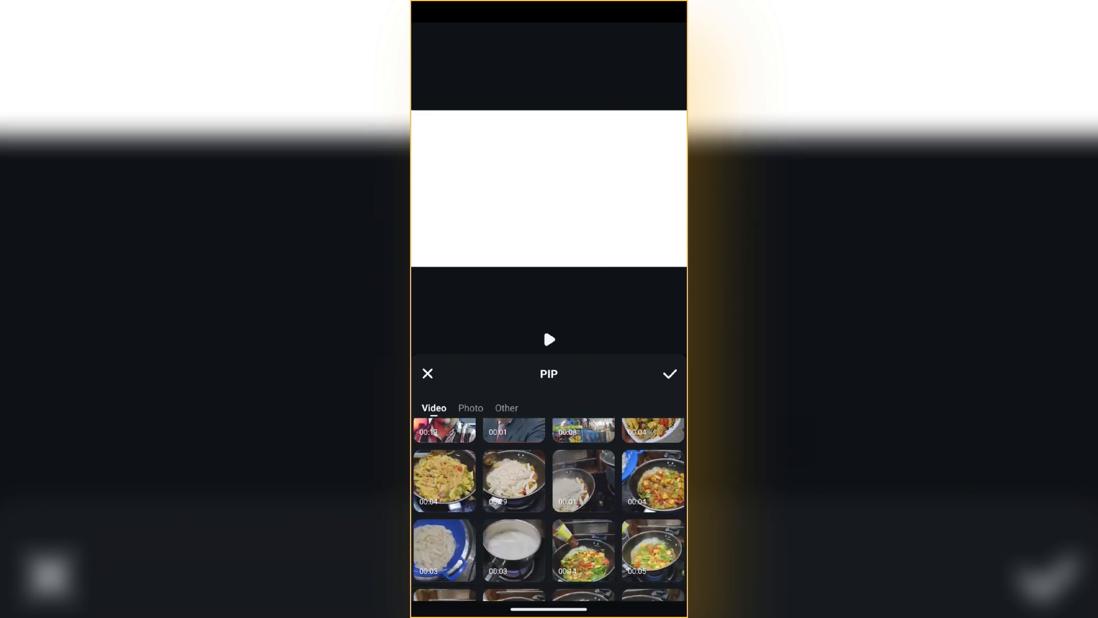
scroll(up, 3)
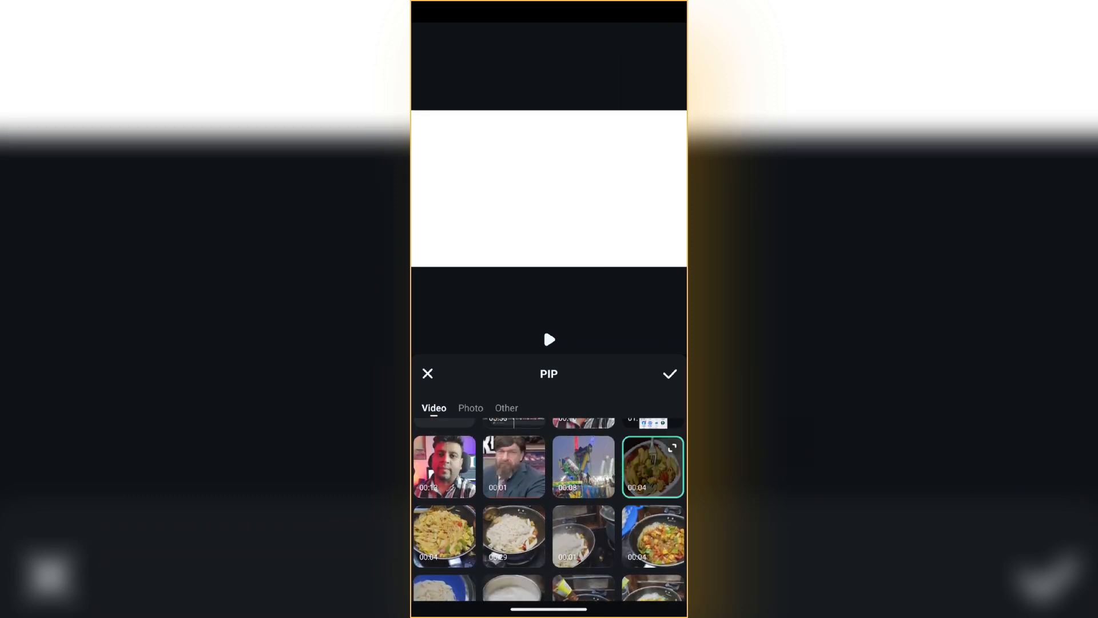
click(652, 466)
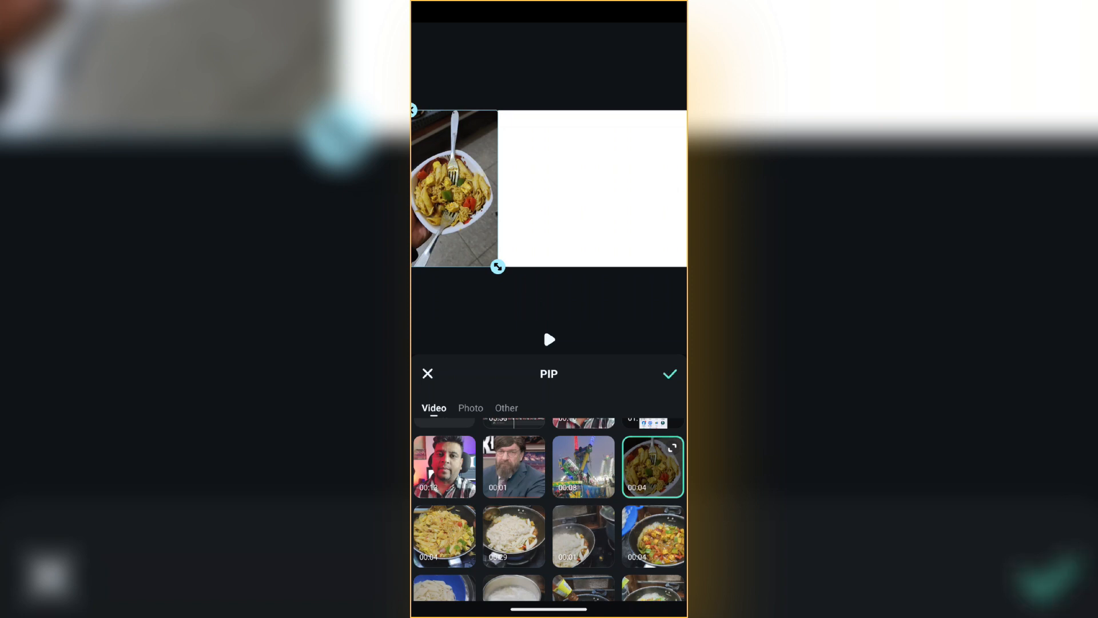
click(670, 373)
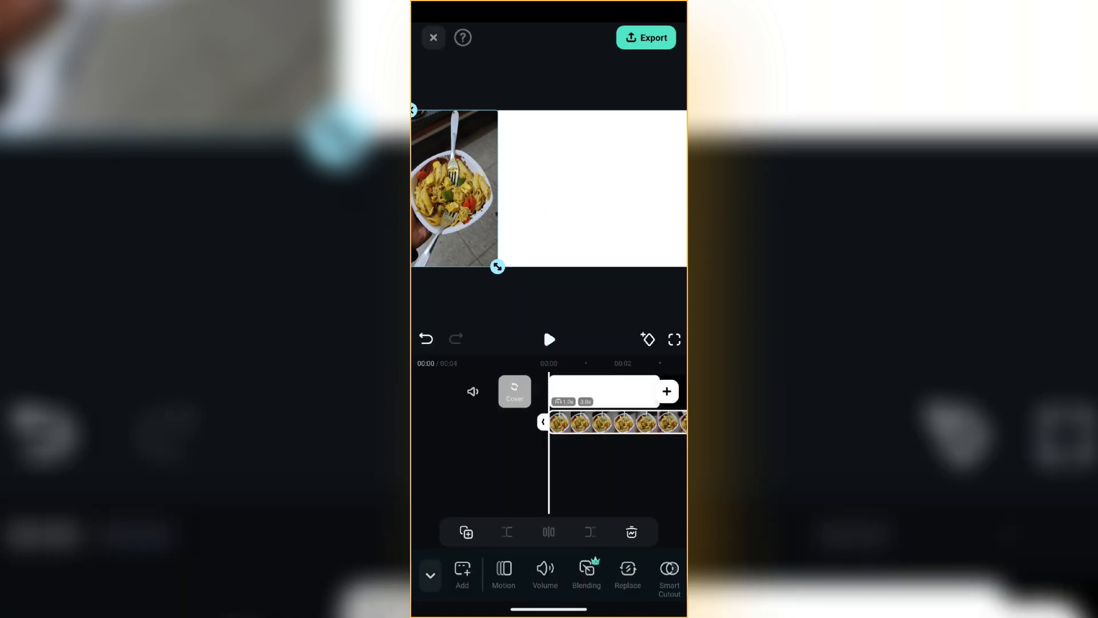
- Add the yellow pasta pan and vegetable pan videos as PIP overlays for the middle and right
click(665, 391)
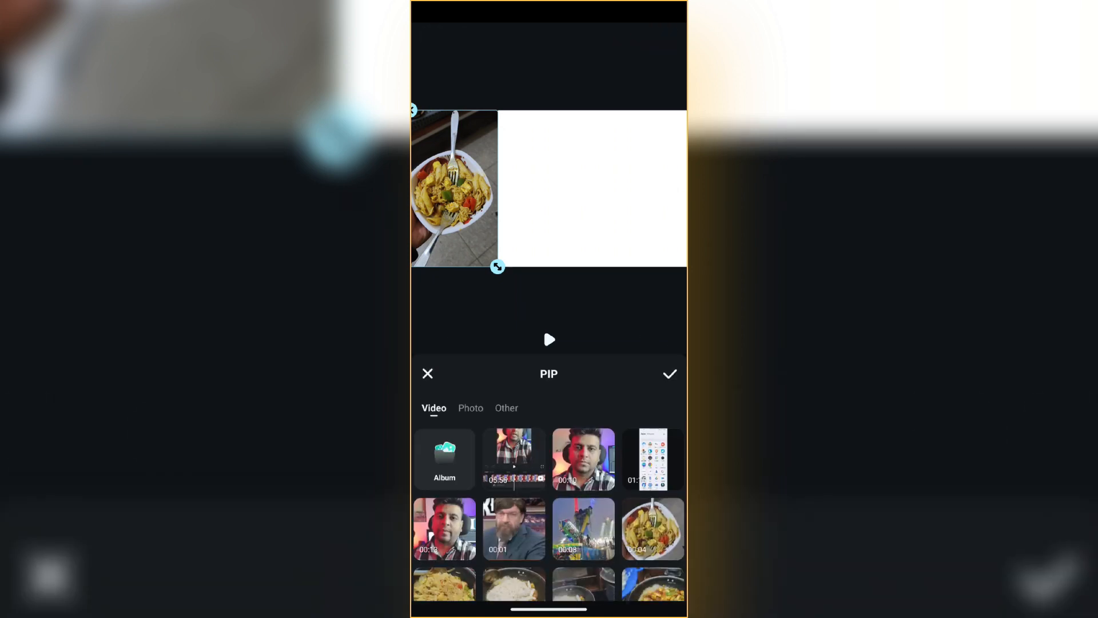
scroll(down, 3)
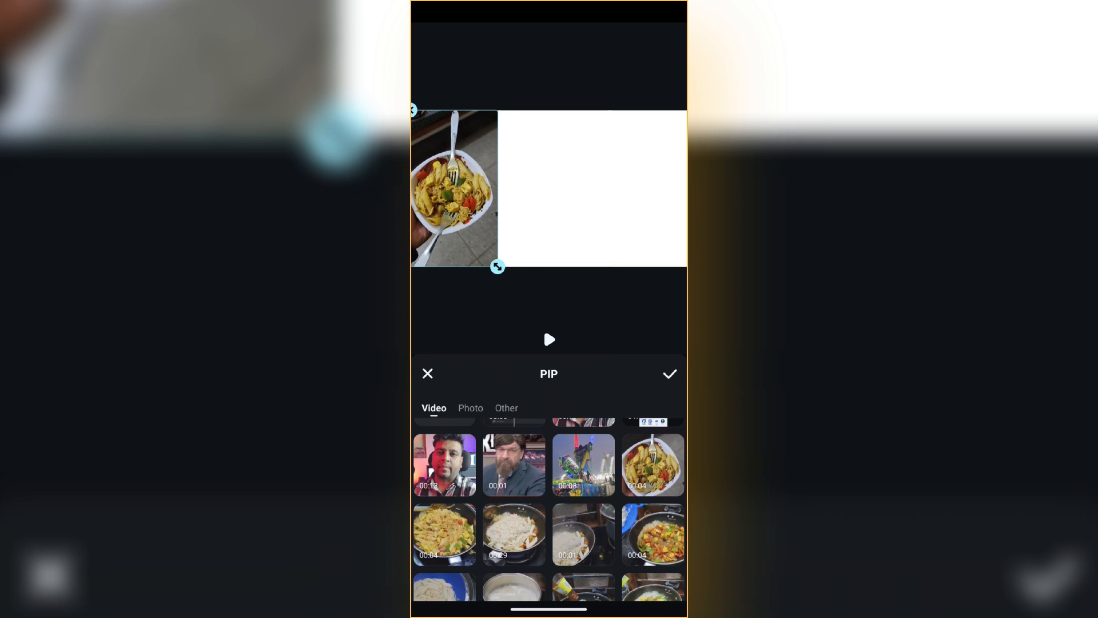
click(444, 534)
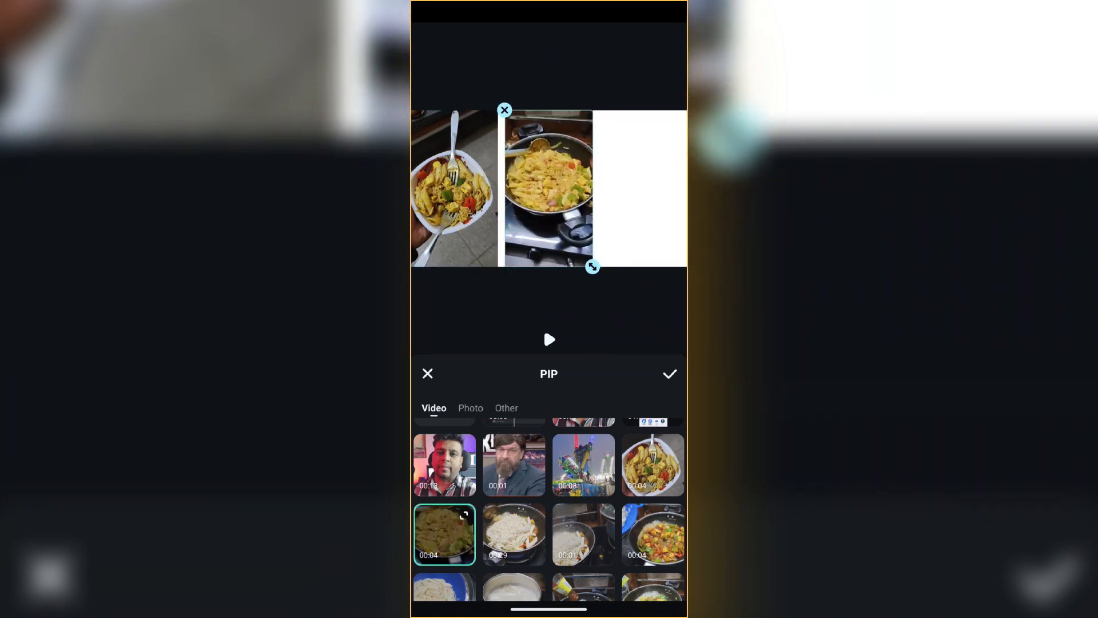
click(669, 373)
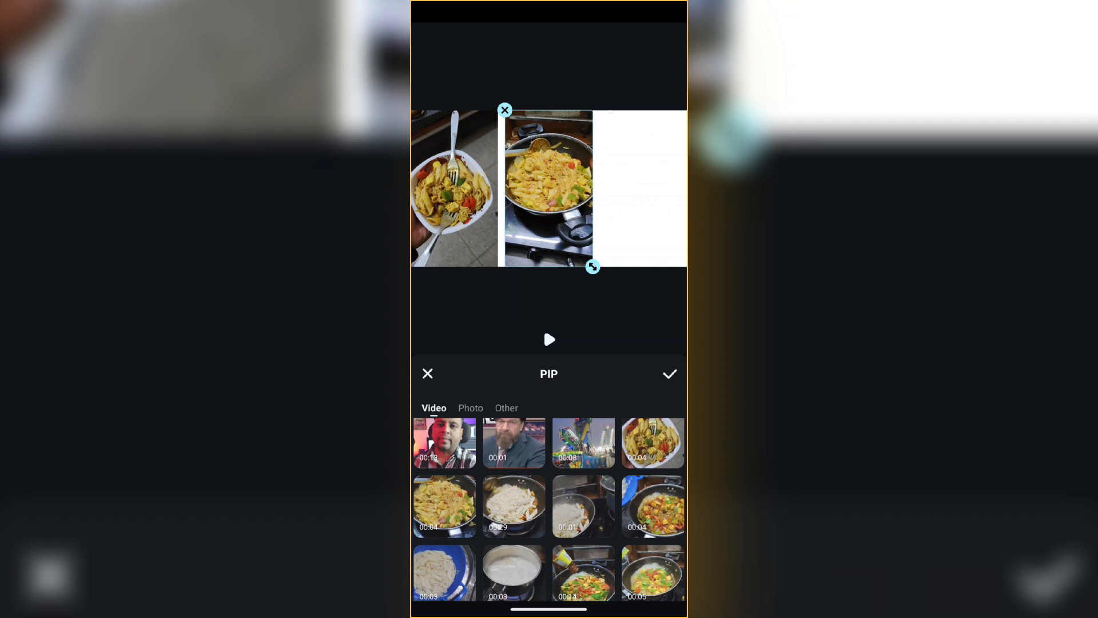
click(652, 506)
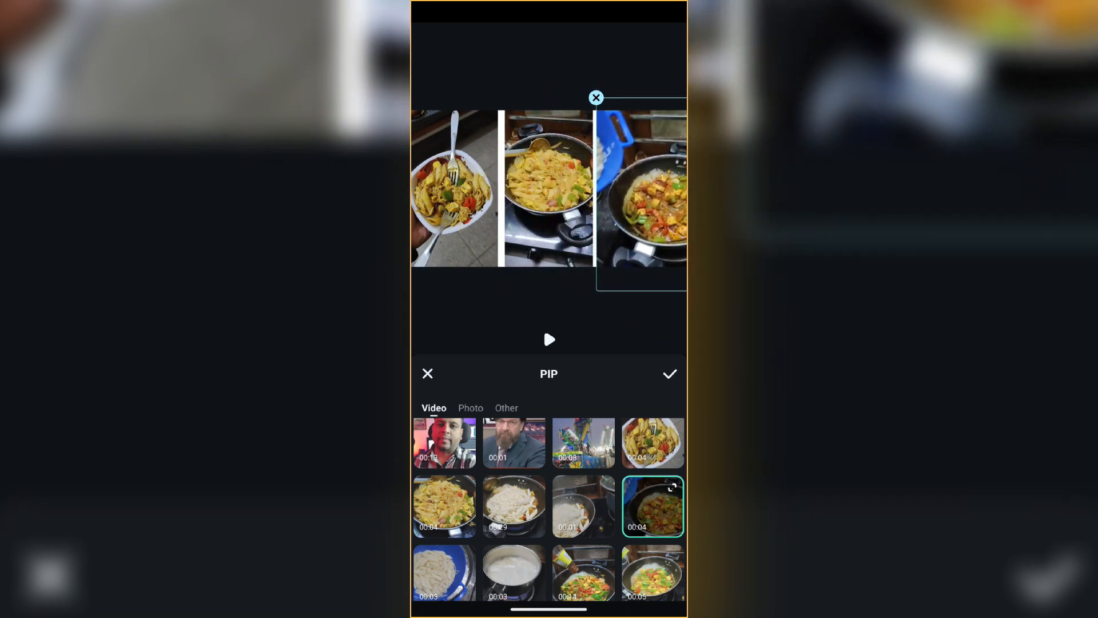
click(669, 373)
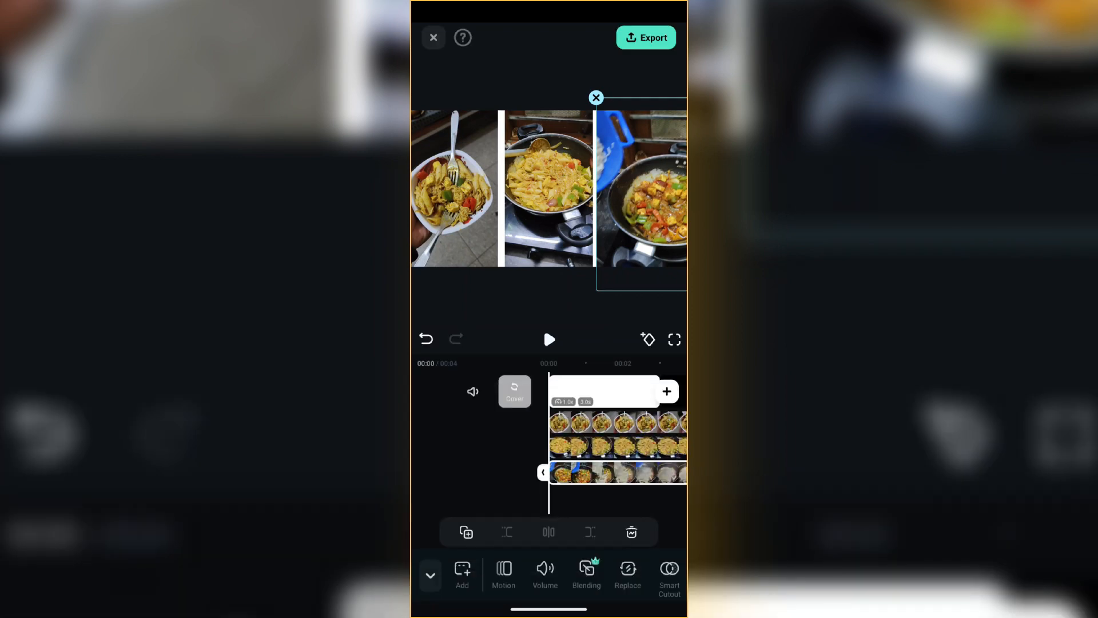
click(549, 340)
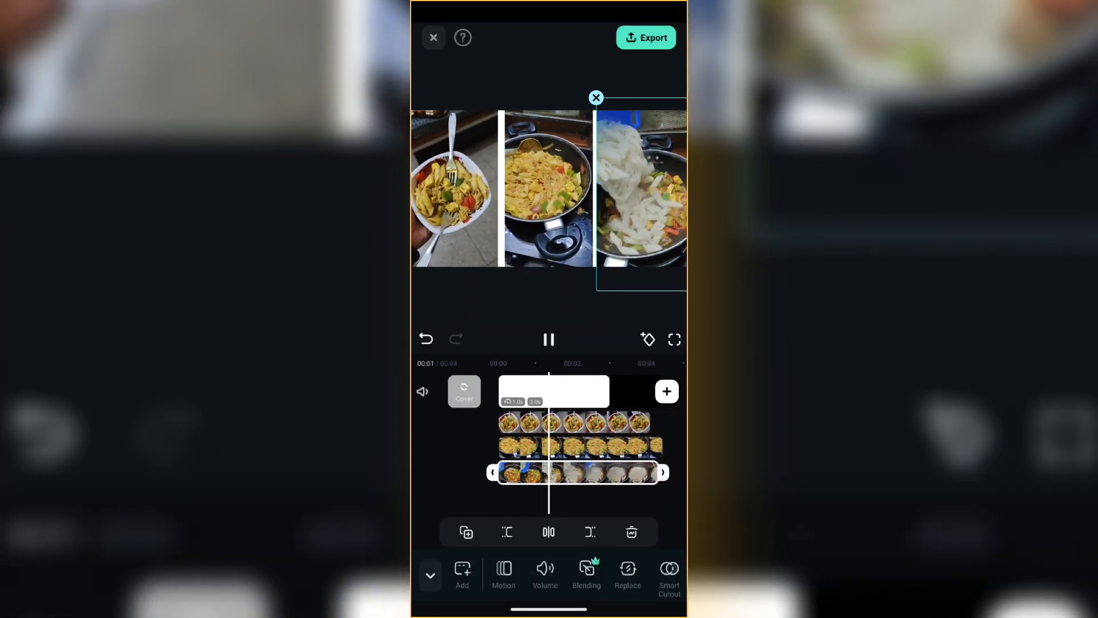
click(549, 339)
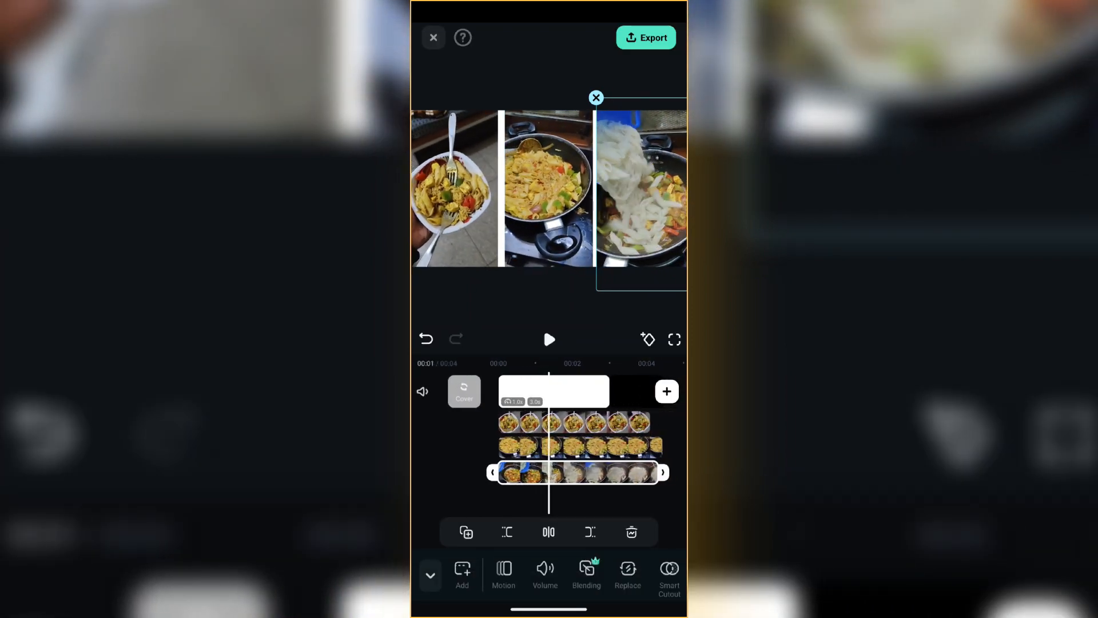
click(579, 447)
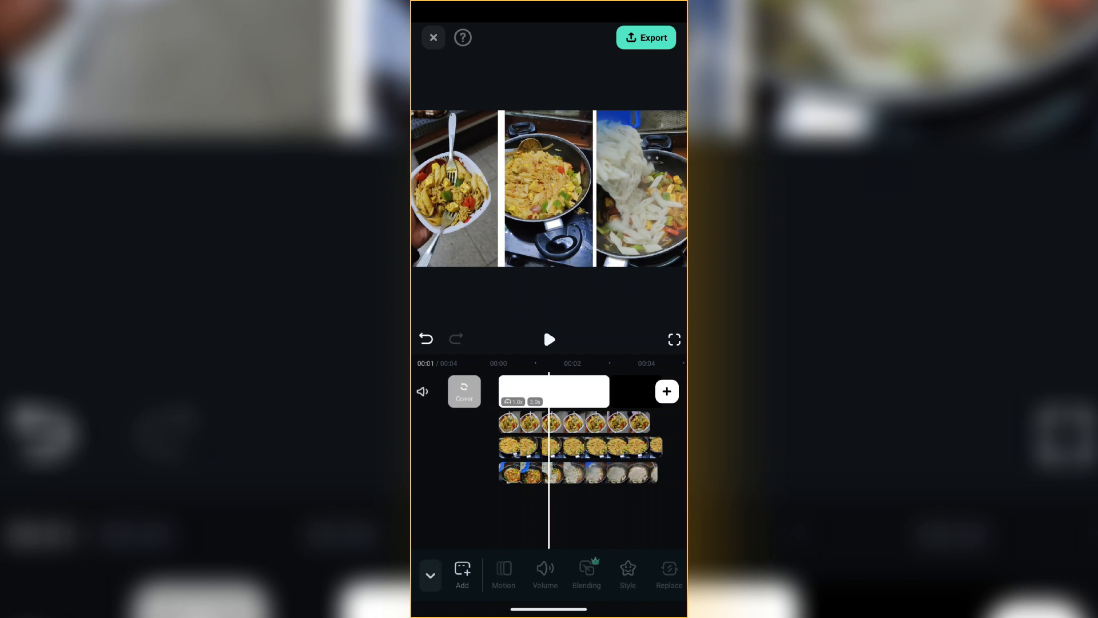
click(579, 446)
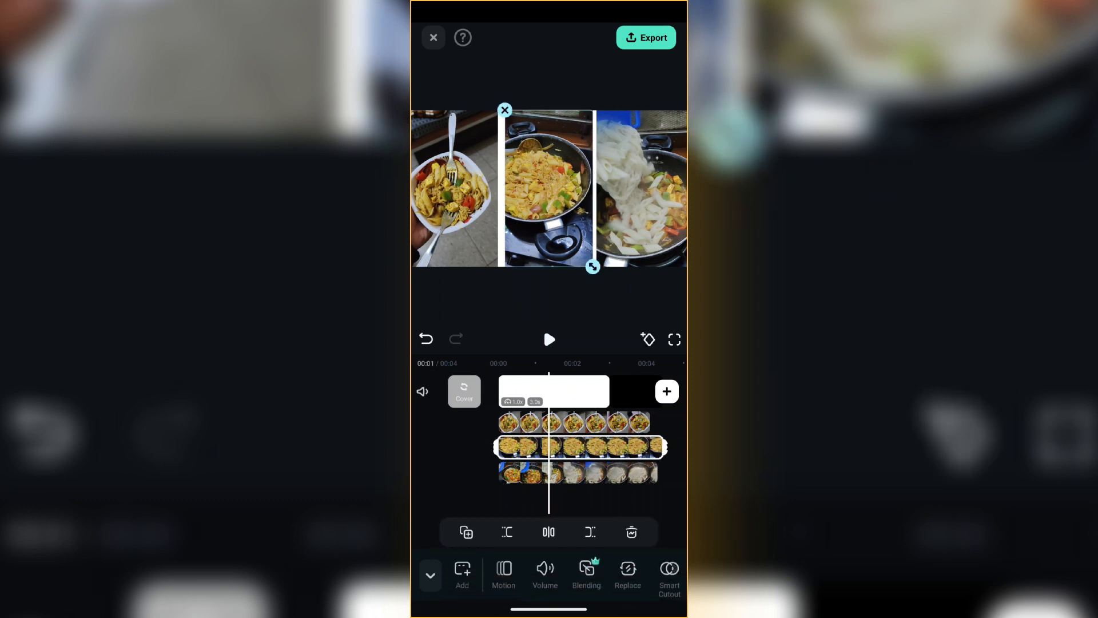
click(577, 472)
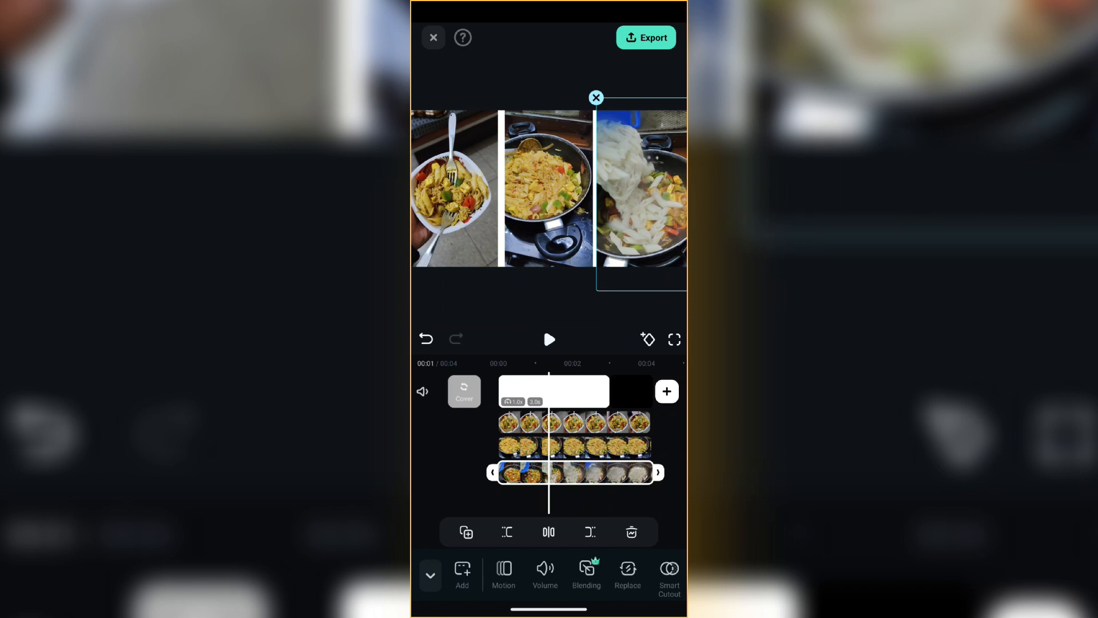
click(549, 339)
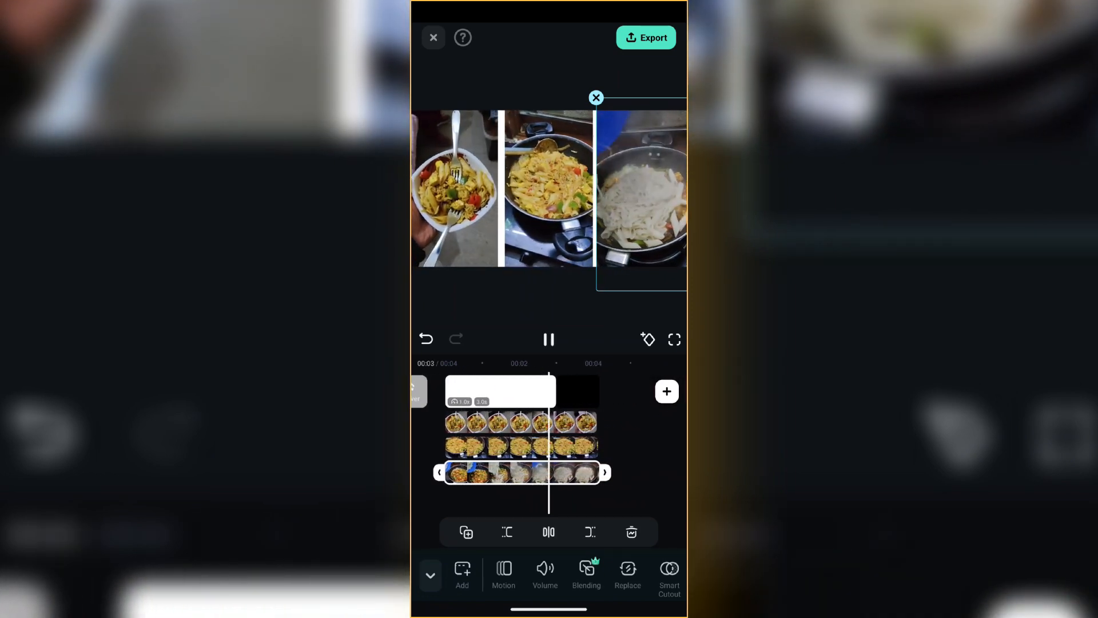
click(549, 338)
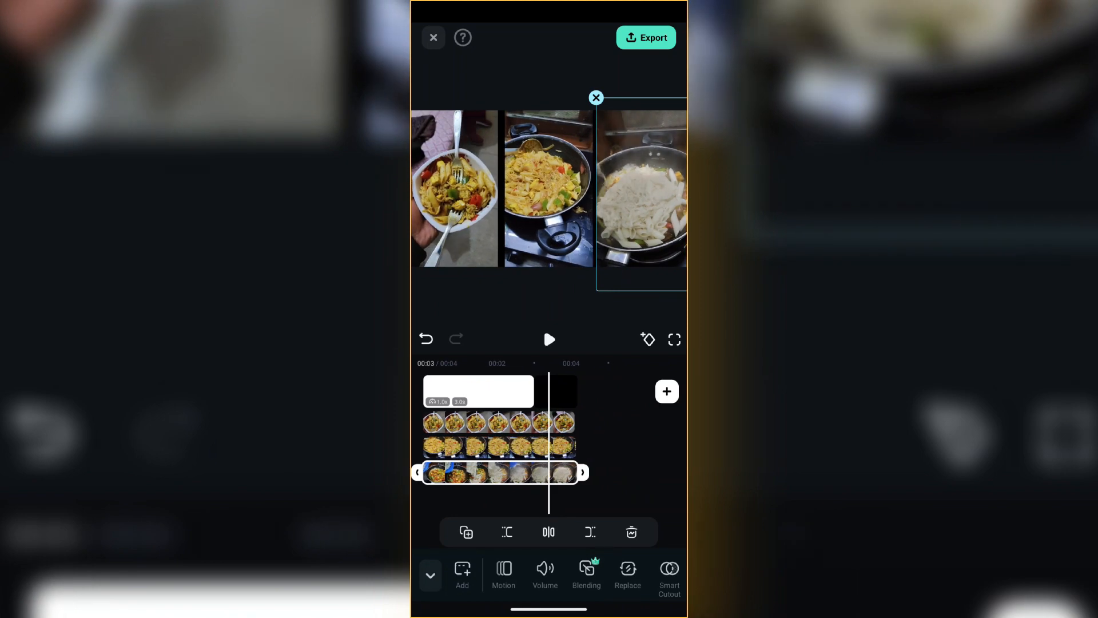